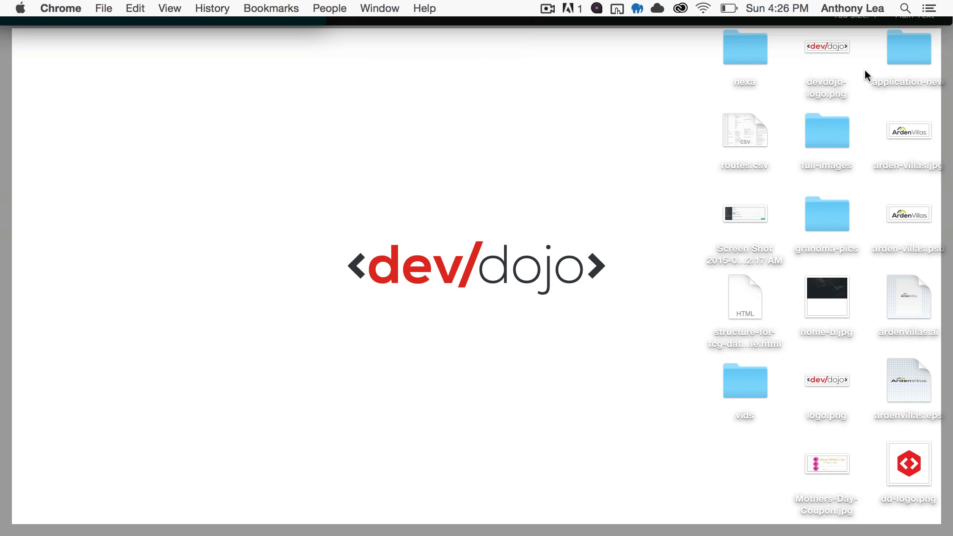
pyautogui.moveTo(674, 245)
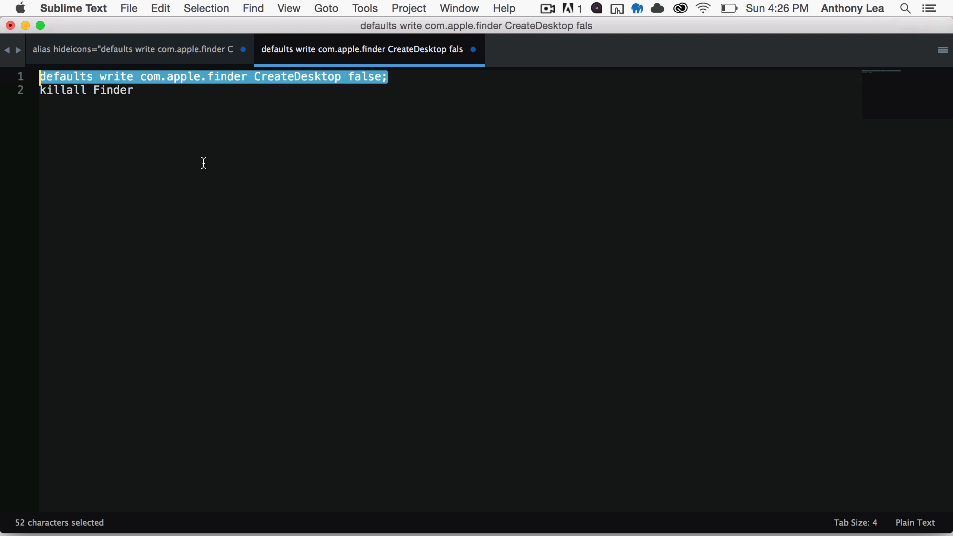
# Step: Run 'defaults write com.apple.finder CreateDesktop false;' at the bash prompt
pyautogui.press('cmd+c')
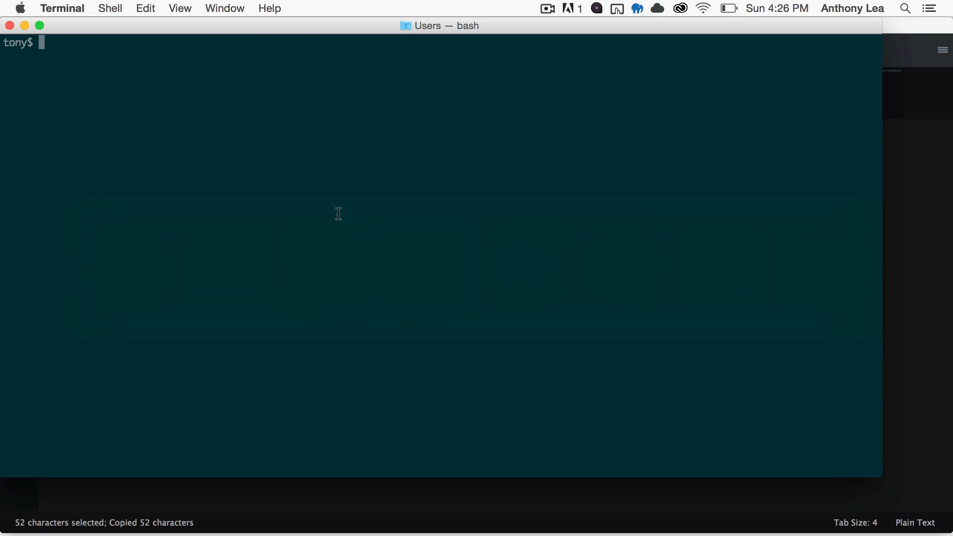
pyautogui.write('defaults write com.apple.finder CreateDesktop false;')
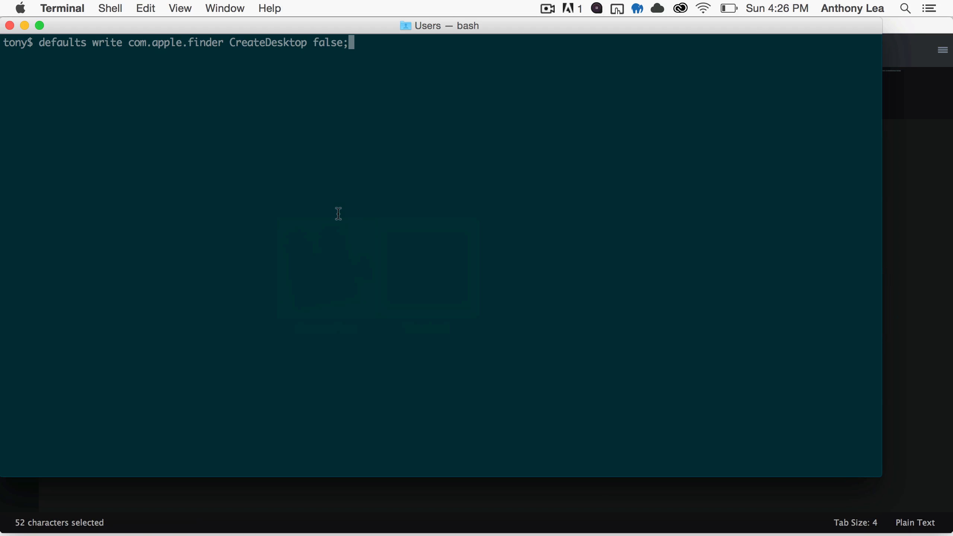
pyautogui.press('Return')
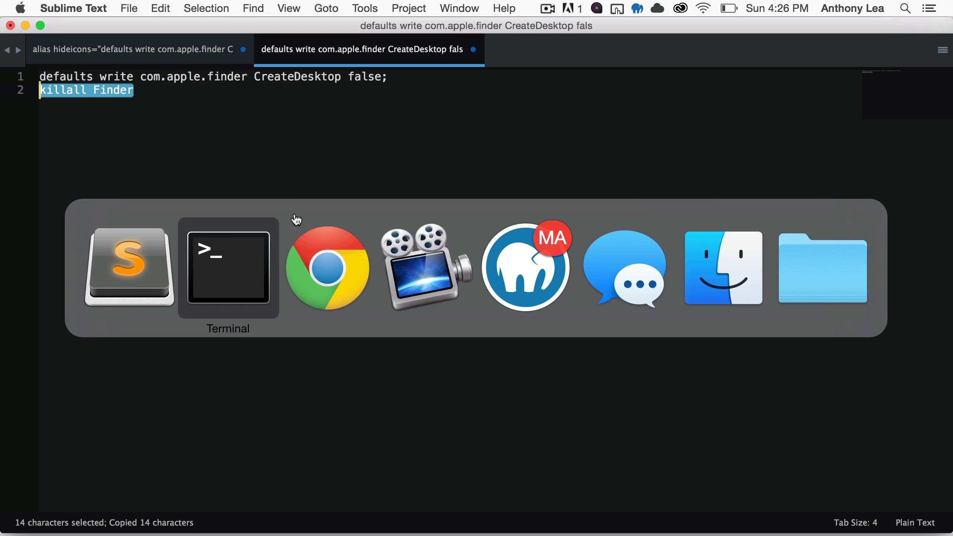
# Step: Run 'killall Finder' so the desktop icons disappear
pyautogui.click(227, 268)
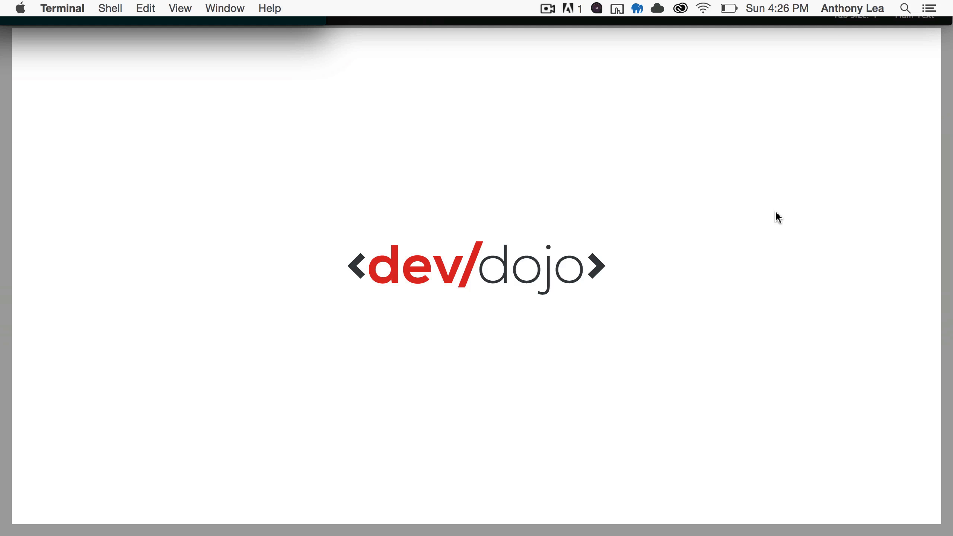
pyautogui.moveTo(839, 196)
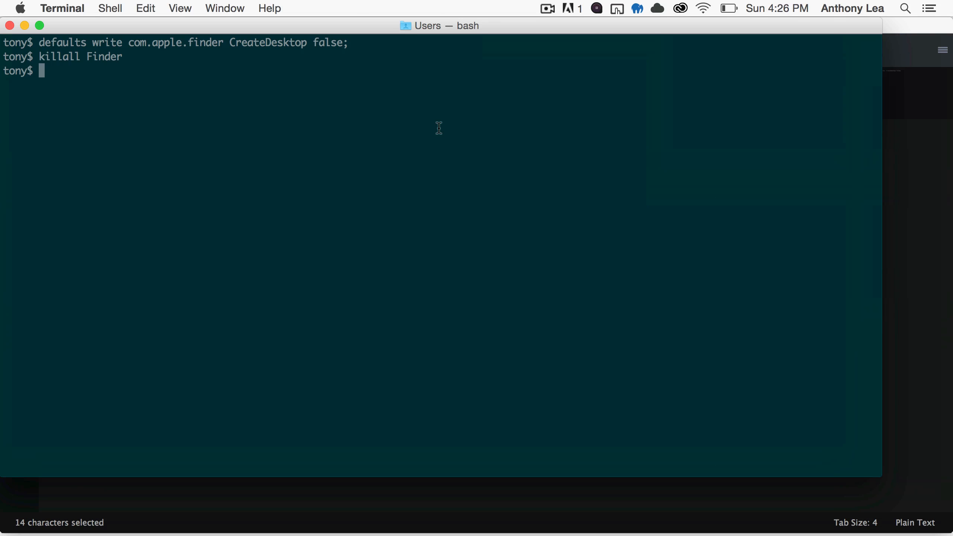
# Step: Run 'defaults write com.apple.finder CreateDesktop true' and 'killall Finder' to restore the icons
pyautogui.write('defaults write com.apple.finder CreateDesktop false')
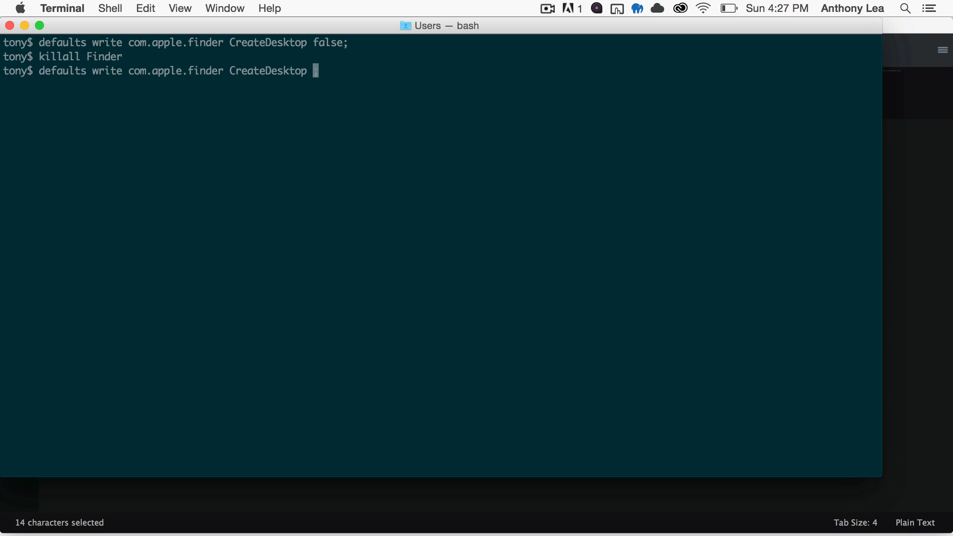
pyautogui.write('tr')
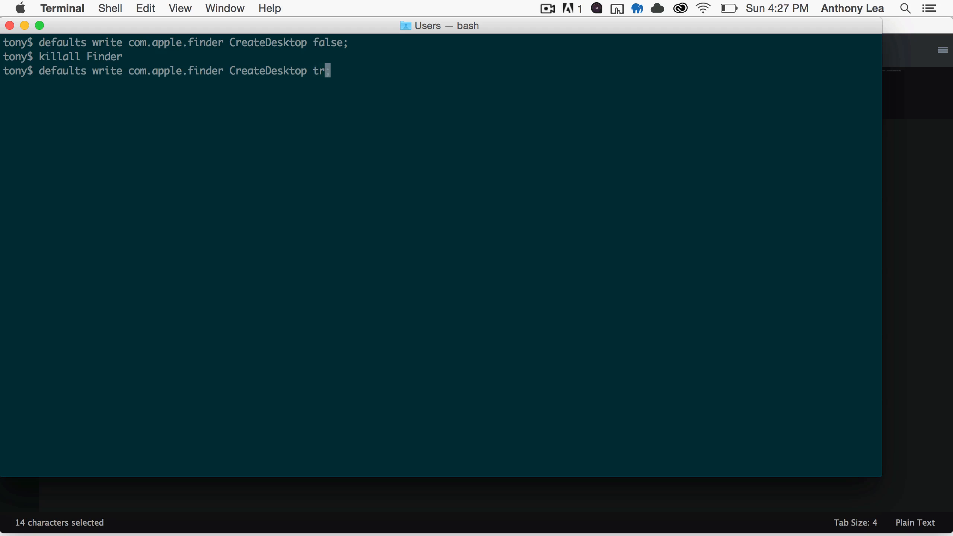
pyautogui.write('ue')
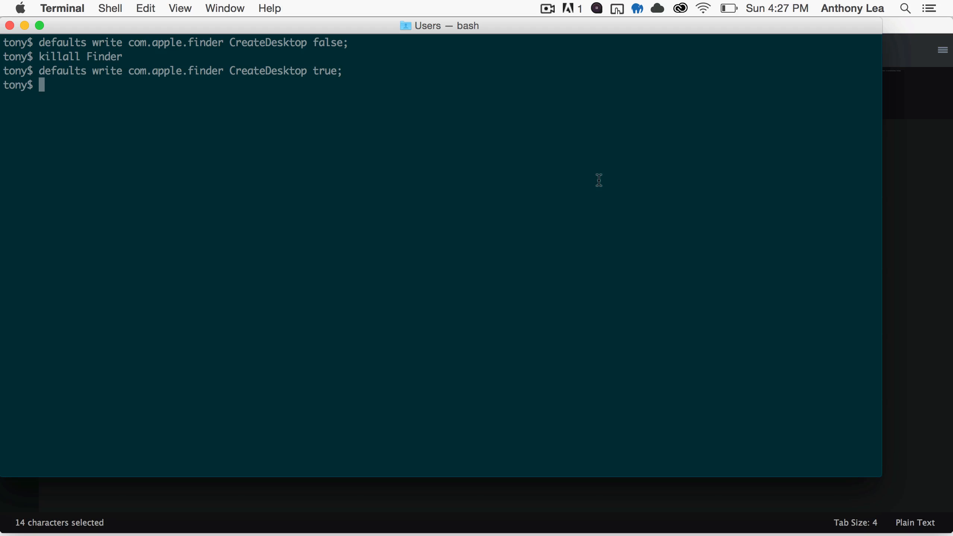
pyautogui.write('killall Finder')
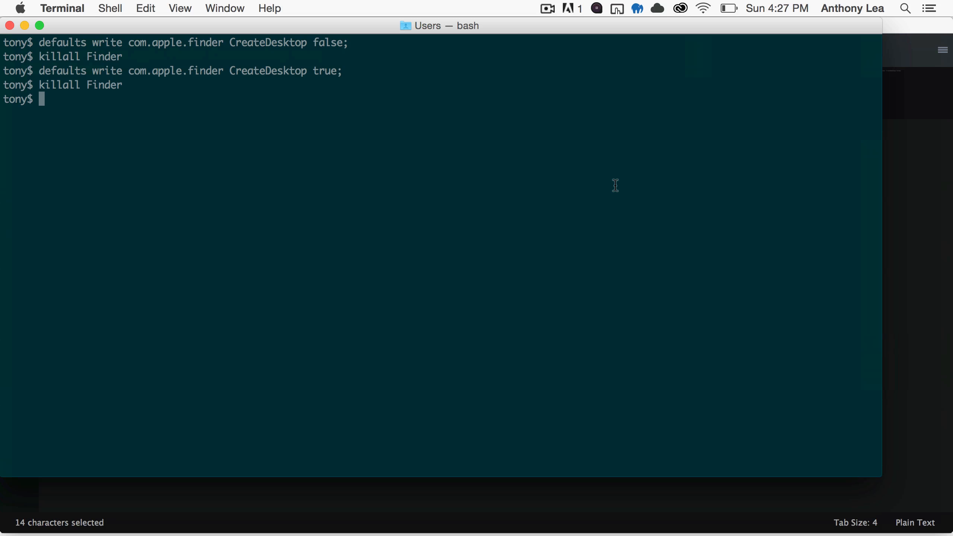
pyautogui.moveTo(898, 29)
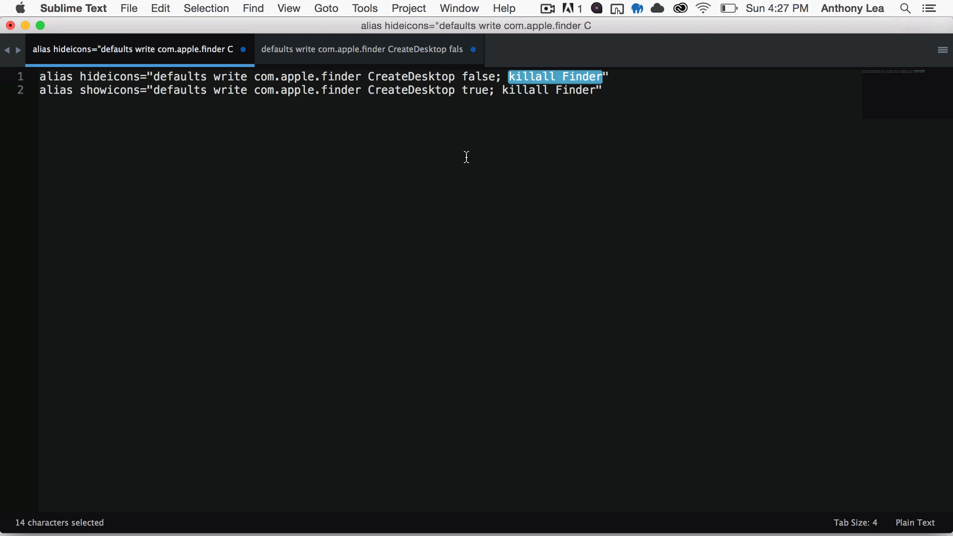
# Step: Copy the alias lines and enter 'sudo vim ~/.bash_profile' in Terminal
pyautogui.press('cmd+a')
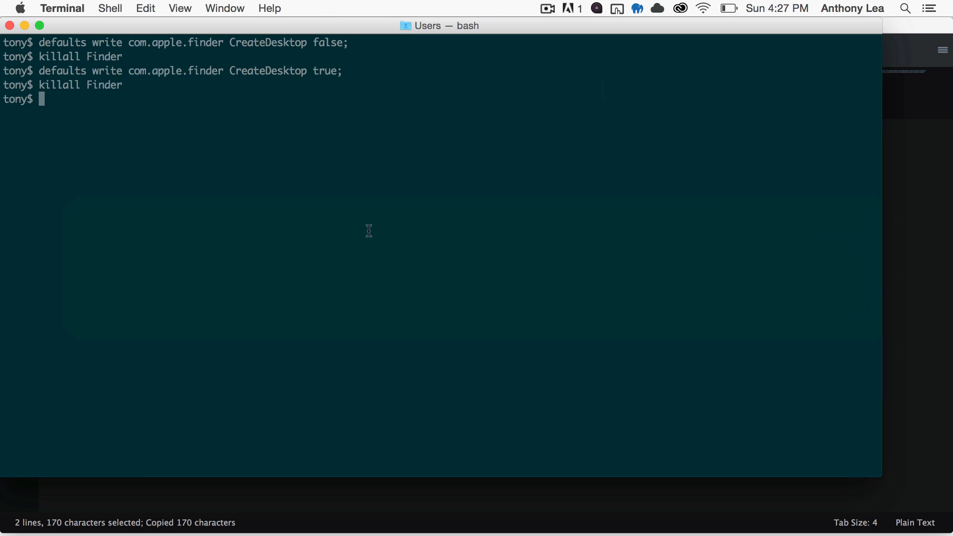
pyautogui.write('vim')
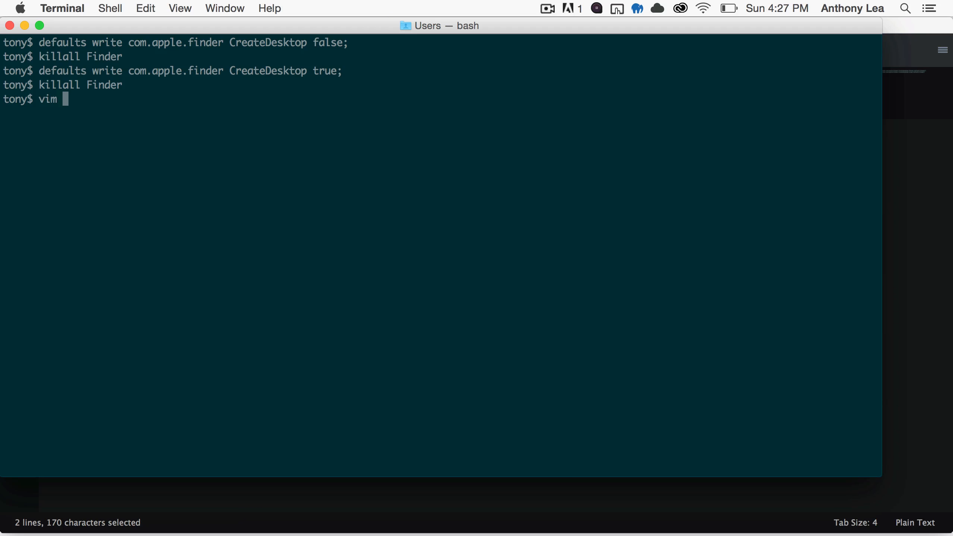
pyautogui.write('sudo')
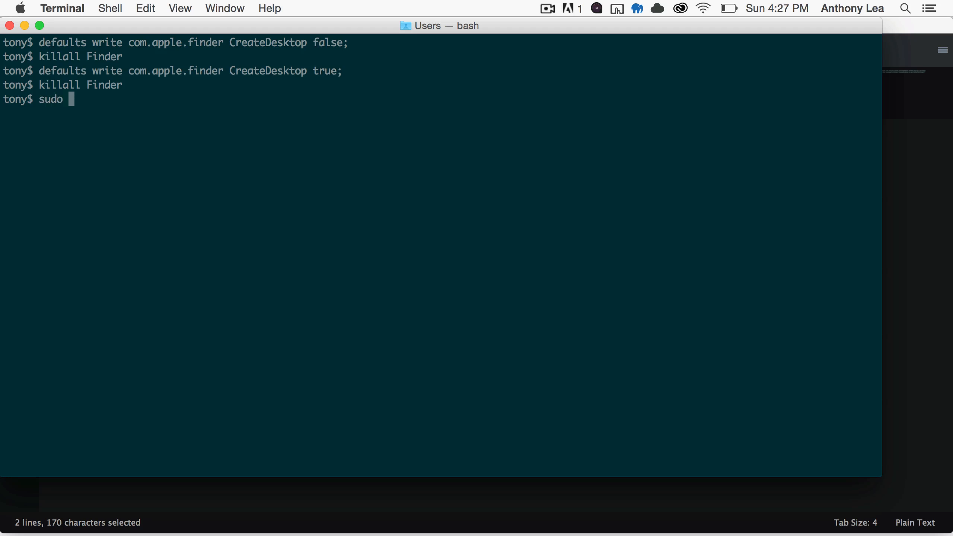
pyautogui.write('vim')
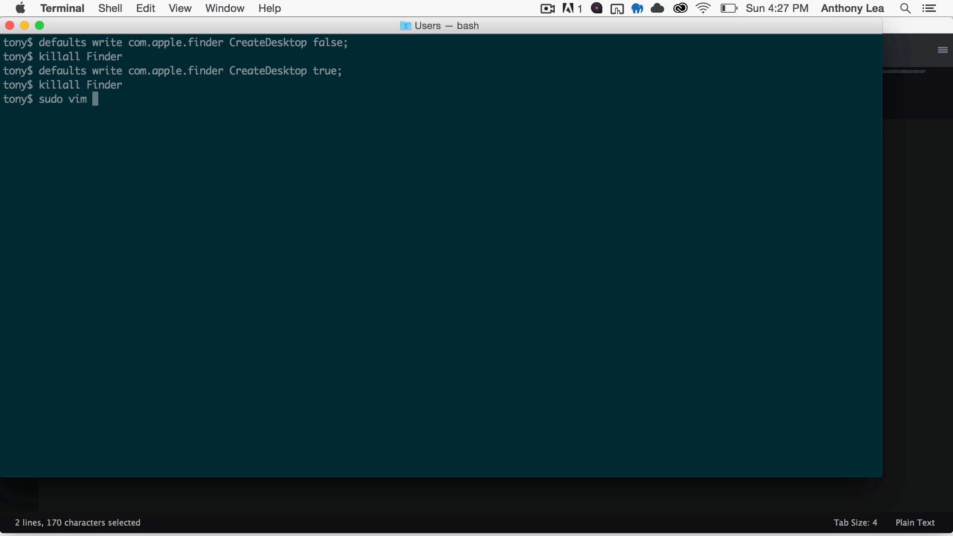
pyautogui.write('~/.ba')
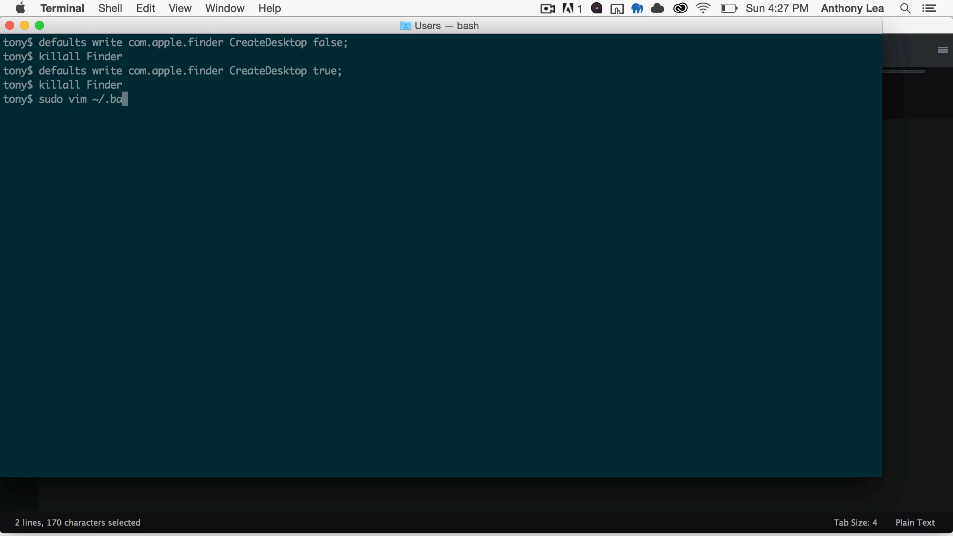
pyautogui.write('sh_pr')
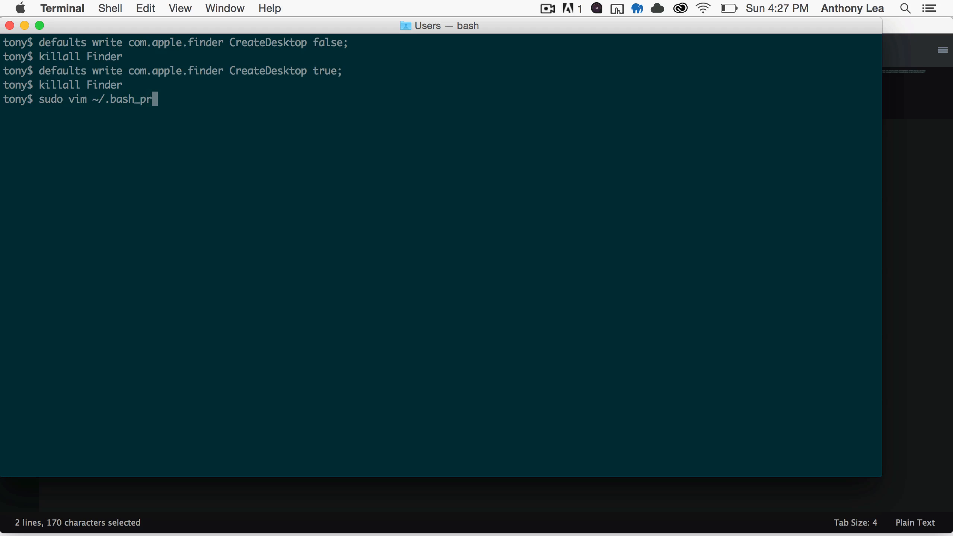
pyautogui.write('ofile')
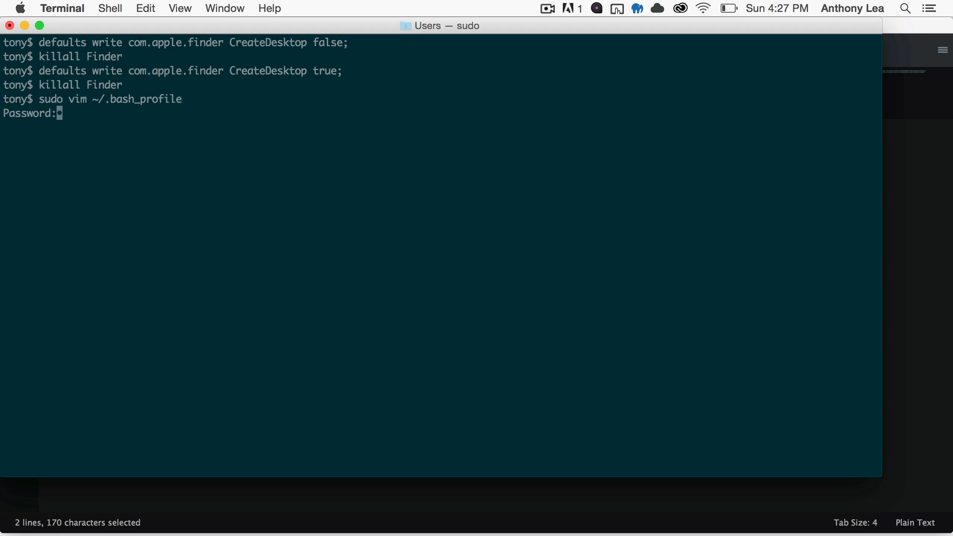
# Step: Submit the administrator password, retrying after the first attempt fails
pyautogui.press('Return')
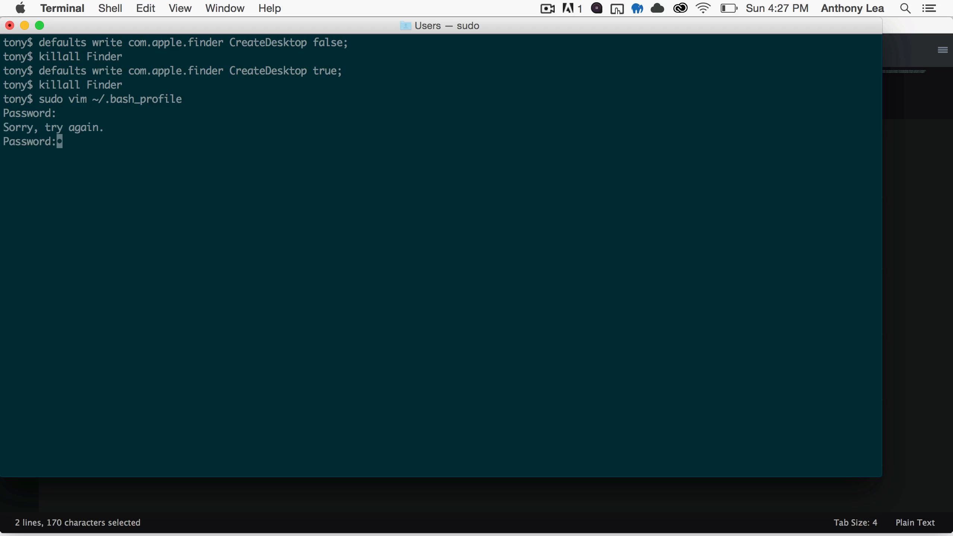
pyautogui.press('enter')
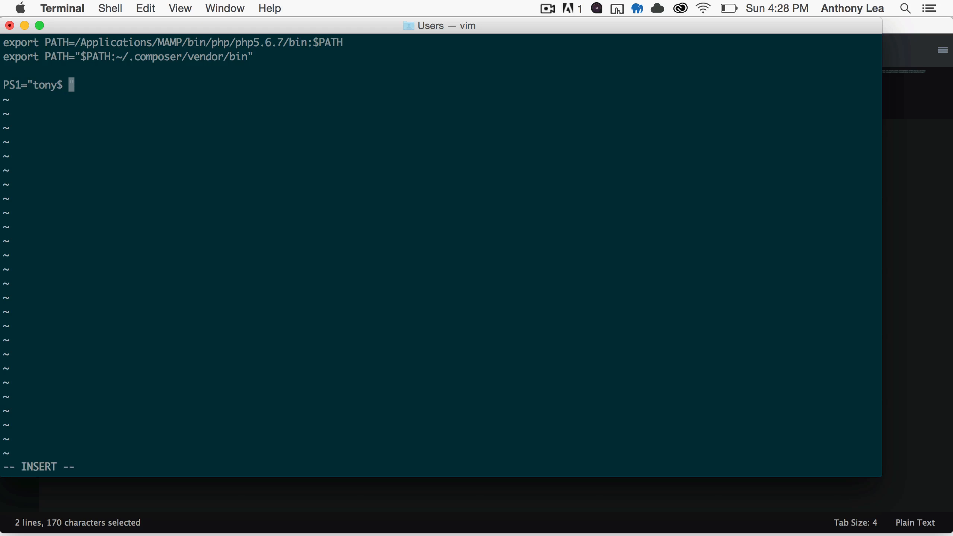
# Step: Insert the hideicons and showicons alias lines, save with :wq, and list the directory
pyautogui.write('"alias hideicons="defaults write com.apple.finder CreateDesktop false; killall Finder"')
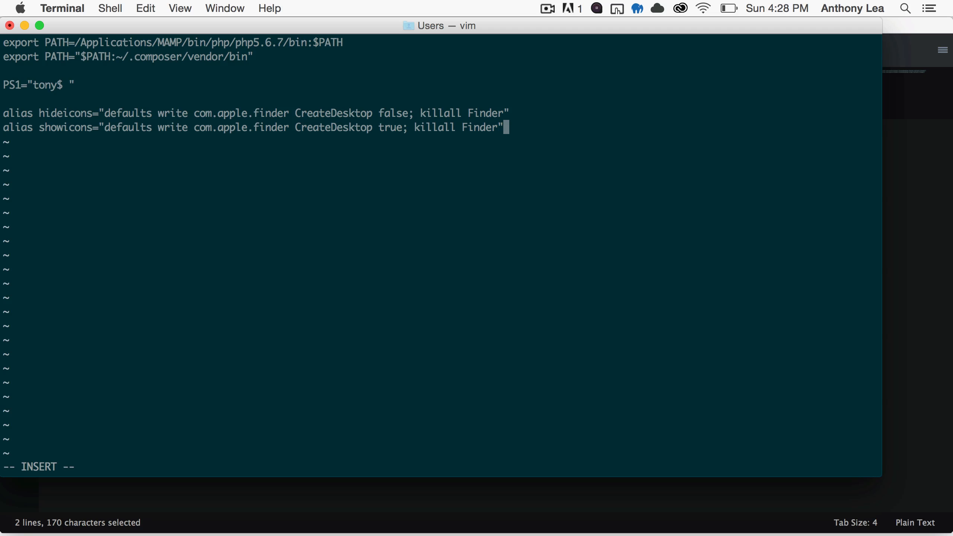
pyautogui.write(':wq')
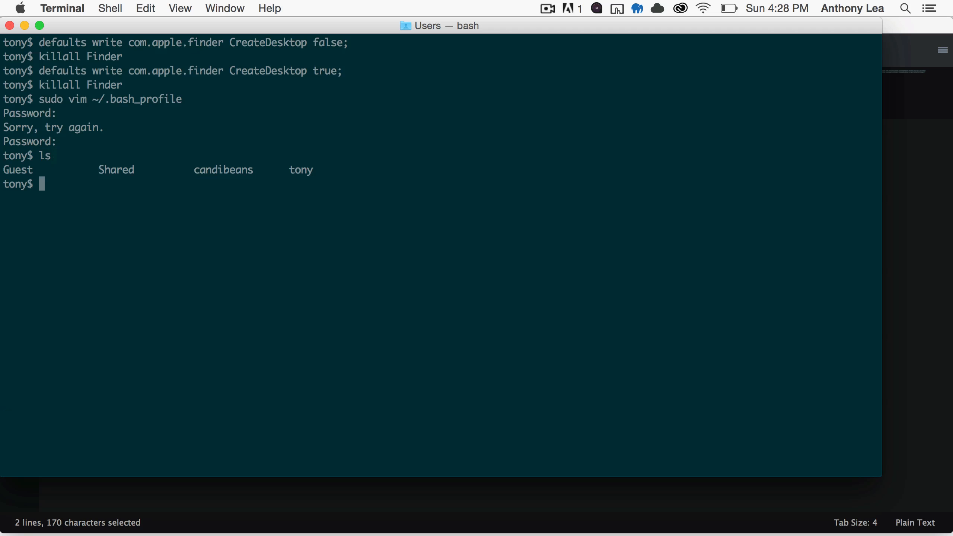
pyautogui.write('ls')
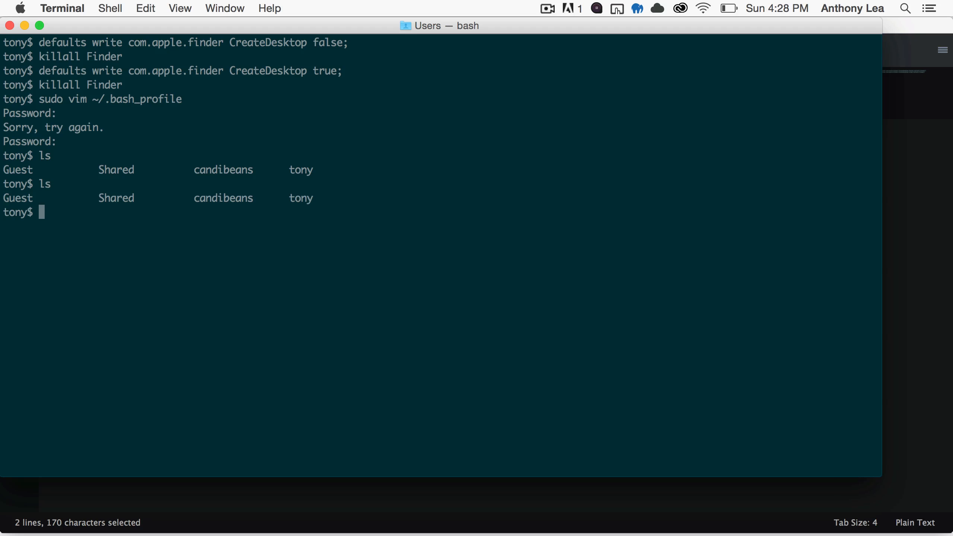
# Step: Start a fresh shell tab and begin entering the hideicons alias
pyautogui.click(872, 41)
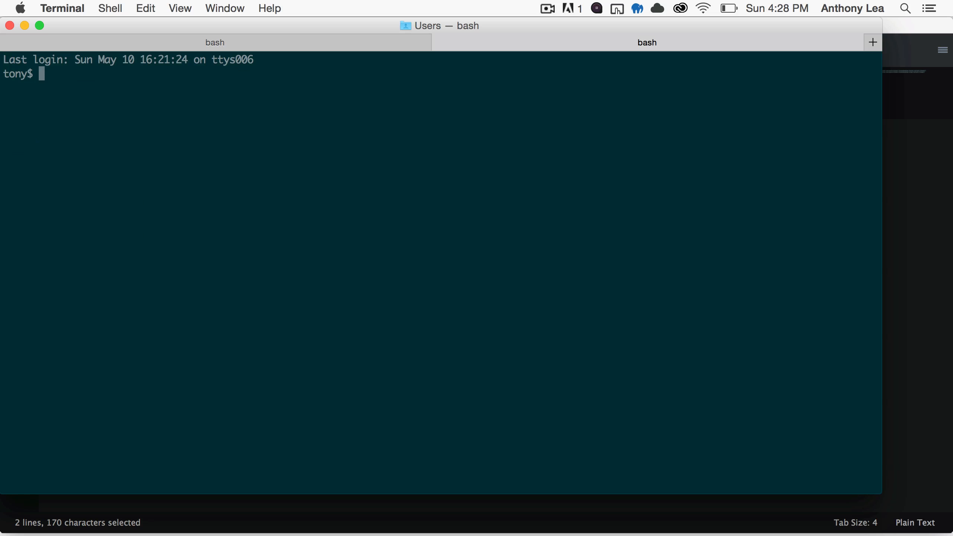
pyautogui.moveTo(572, 348)
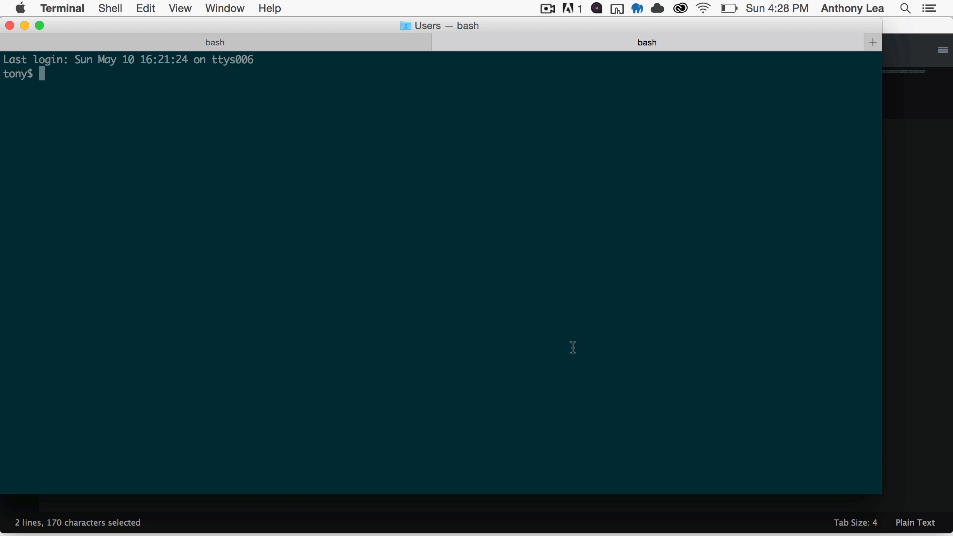
pyautogui.write('hide')
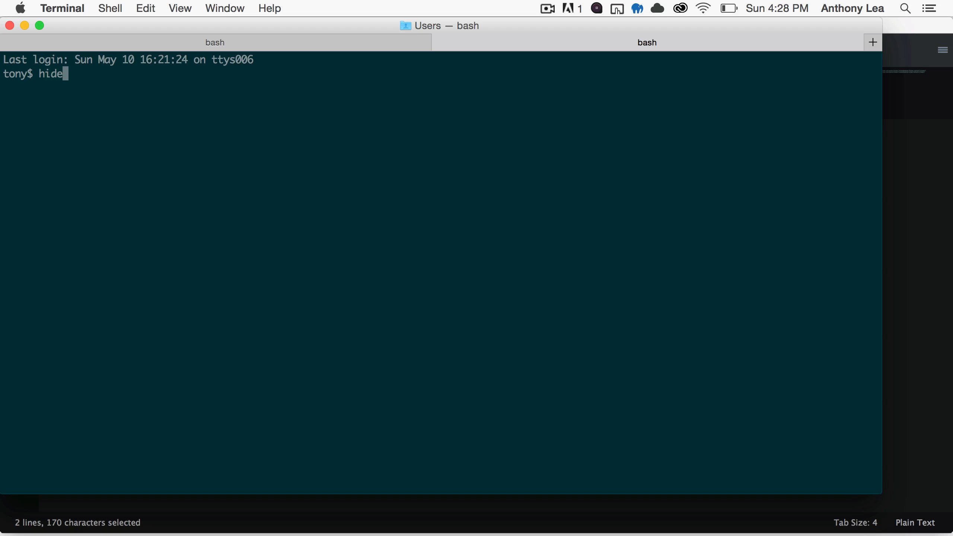